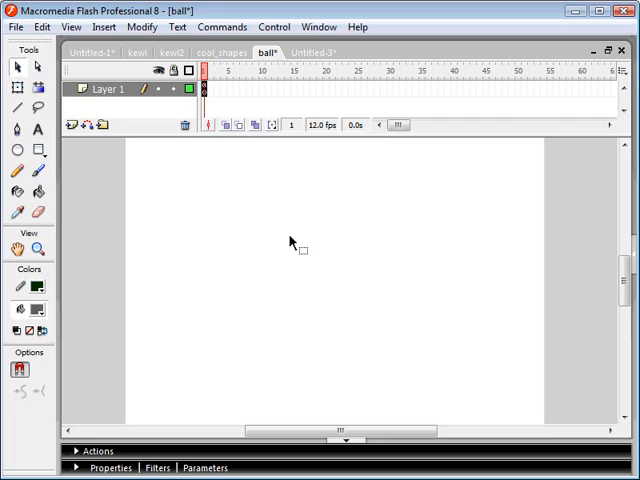
# - In the blank Untitled-2 document, draw a circle near the stage centre and select it
pyautogui.click(289, 52)
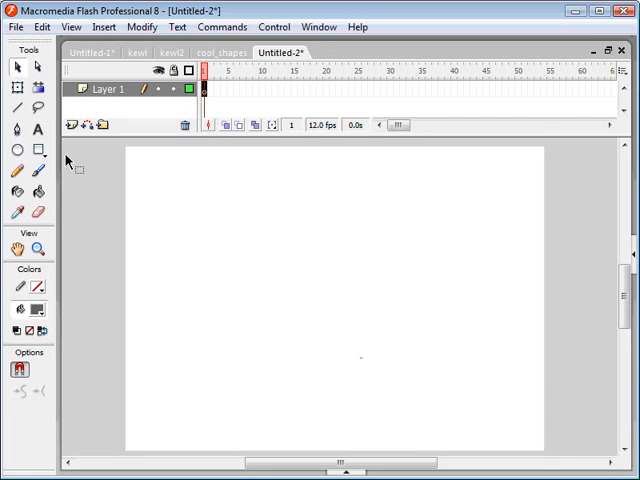
pyautogui.moveTo(308, 238); pyautogui.dragTo(320, 288)
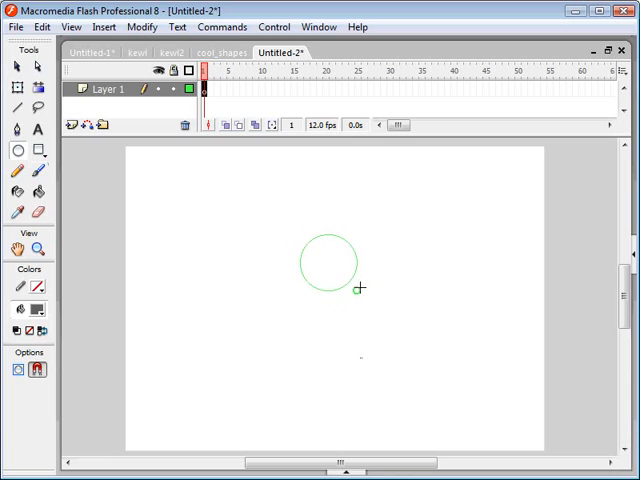
pyautogui.click(330, 265)
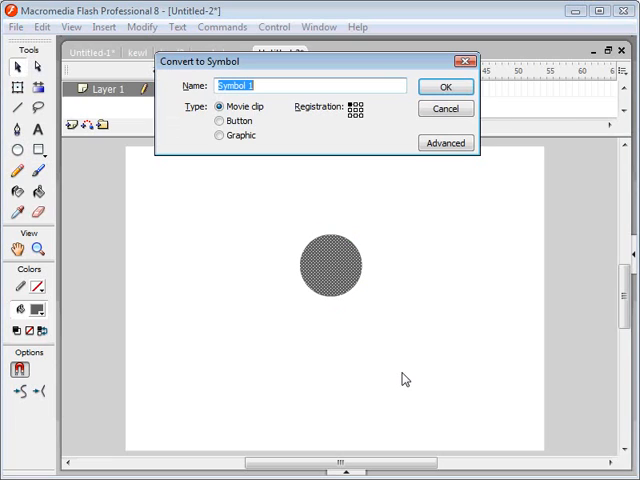
# - Convert the selected circle into a movie clip symbol named ball
pyautogui.write('ball')
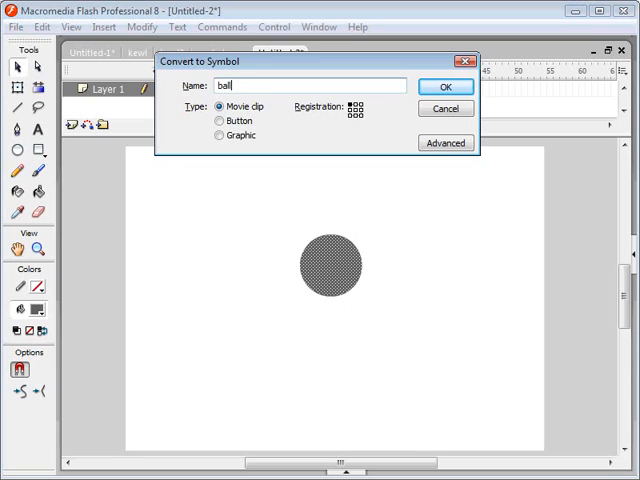
pyautogui.click(445, 86)
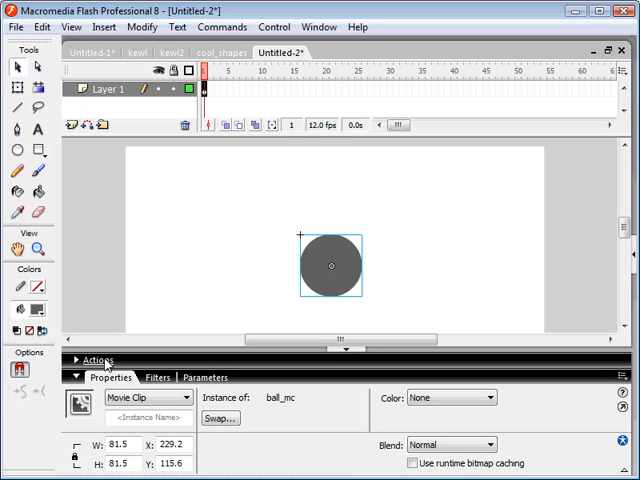
# - Enter ball as the ball_mc clip's instance name in the Properties panel
pyautogui.click(80, 360)
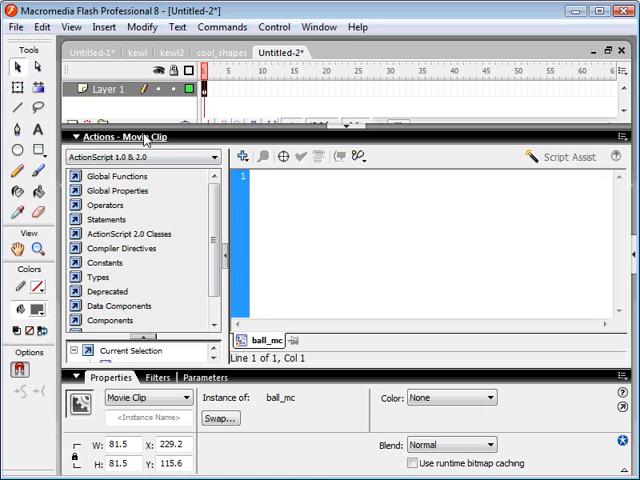
pyautogui.write('alksdjfka')
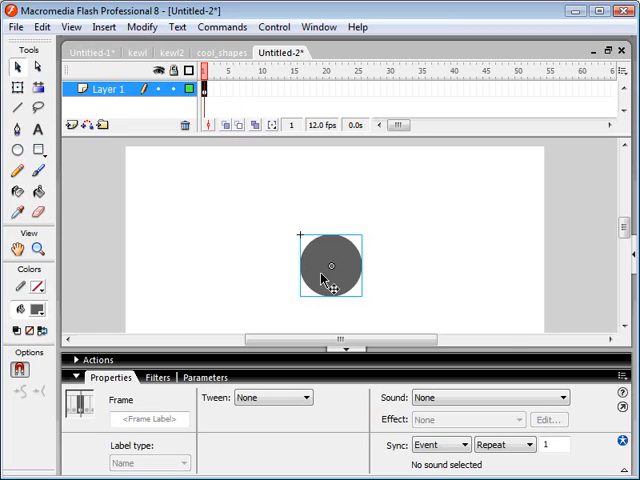
pyautogui.moveTo(335, 258)
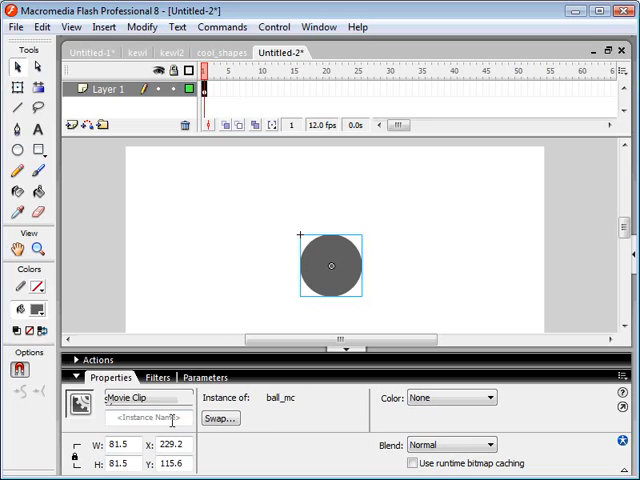
pyautogui.write('ball')
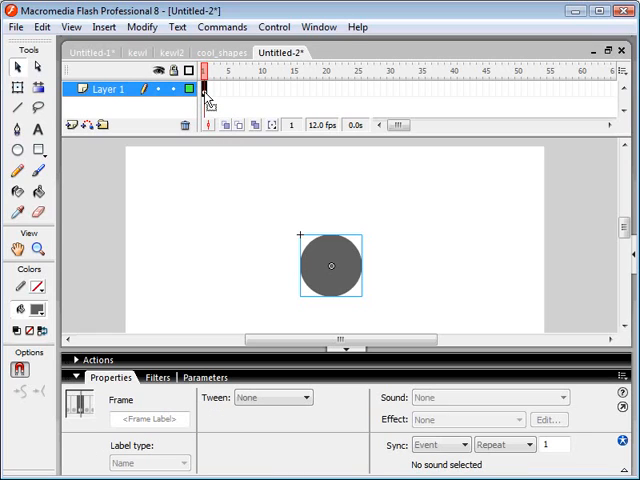
# - Type ball.onEnterFrame = function() { into frame 1's Actions script
pyautogui.click(78, 359)
pyautogui.write('on')
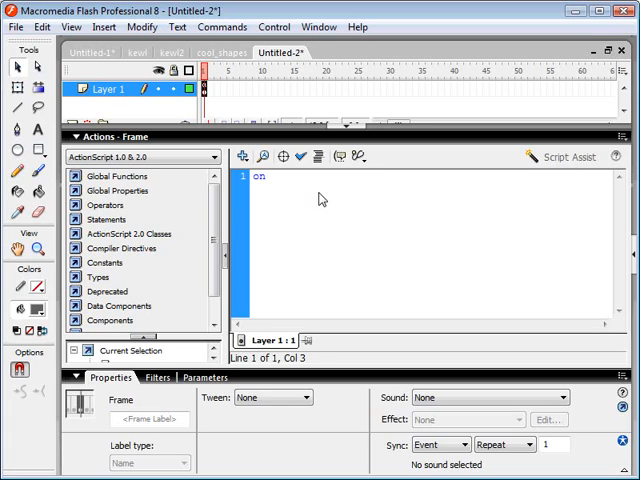
pyautogui.write('ba')
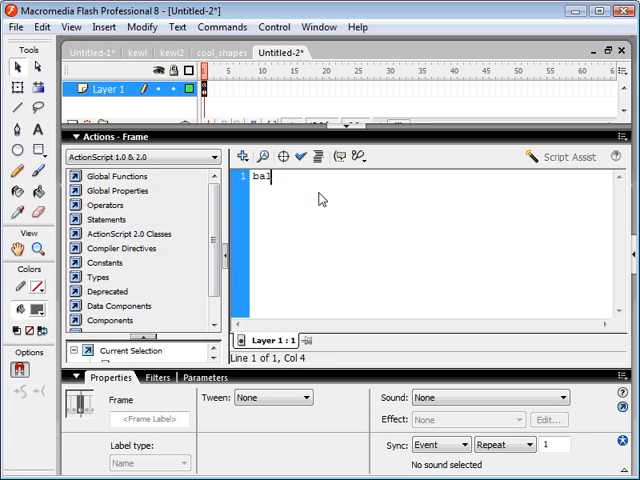
pyautogui.write('ll.')
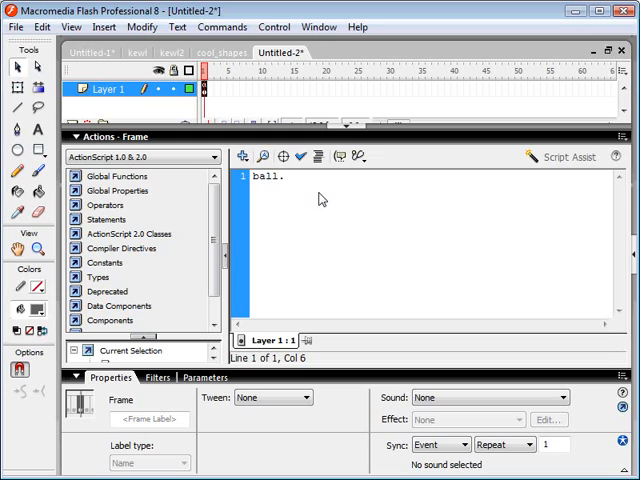
pyautogui.write('on')
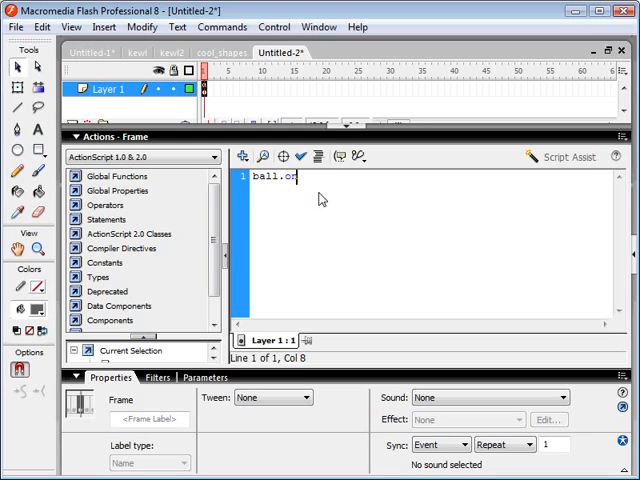
pyautogui.write('nEnter')
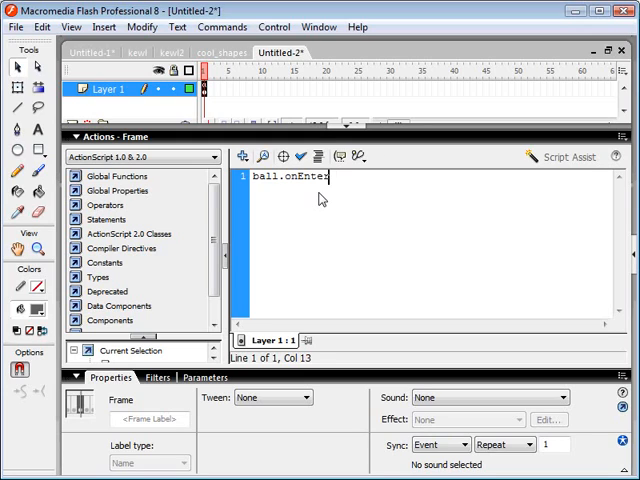
pyautogui.write('frame =')
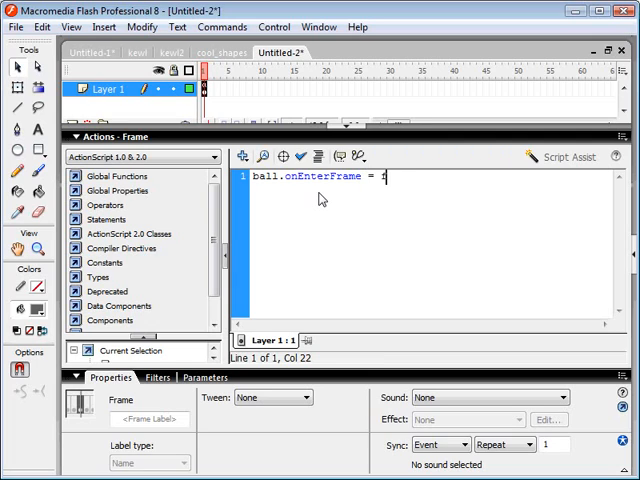
pyautogui.write('function() {')
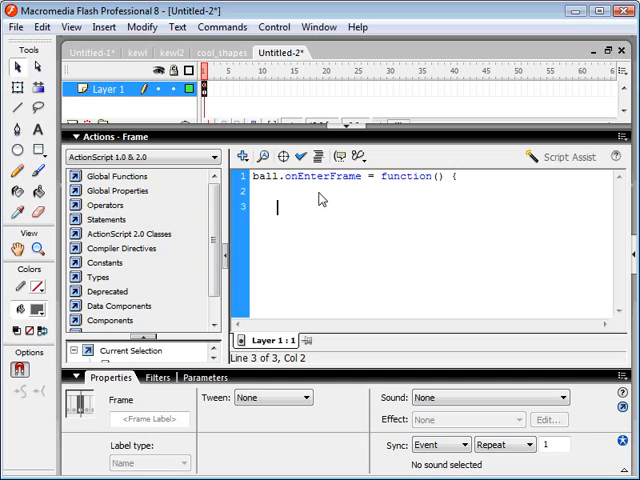
# - Close the handler with } and add this._x += 2 inside it
pyautogui.write('}')
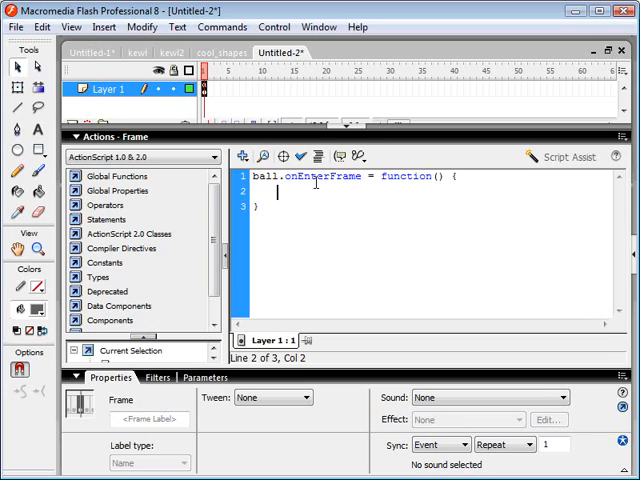
pyautogui.write('this')
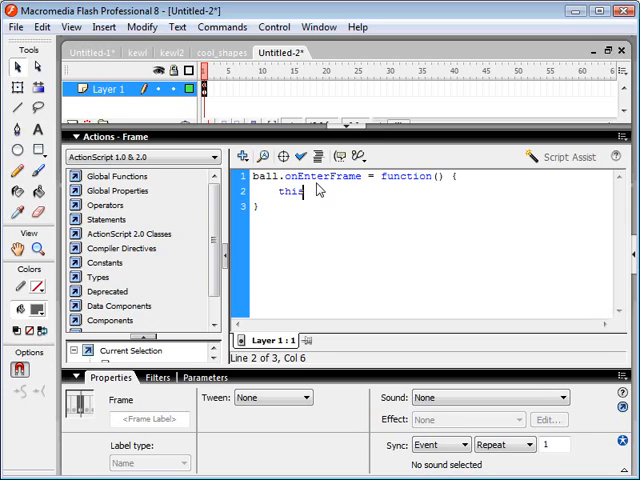
pyautogui.write('._')
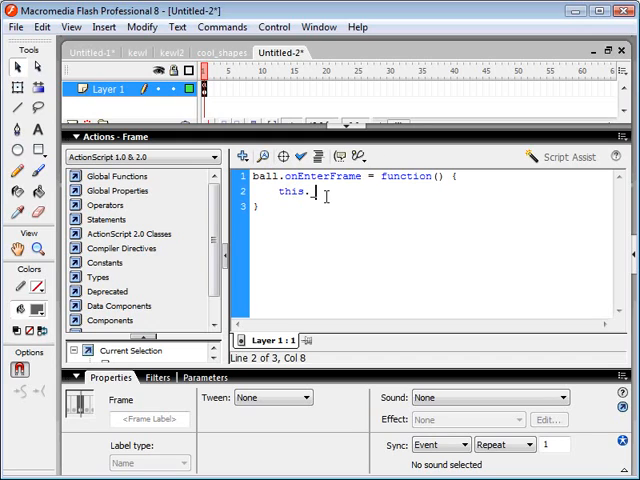
pyautogui.write('x')
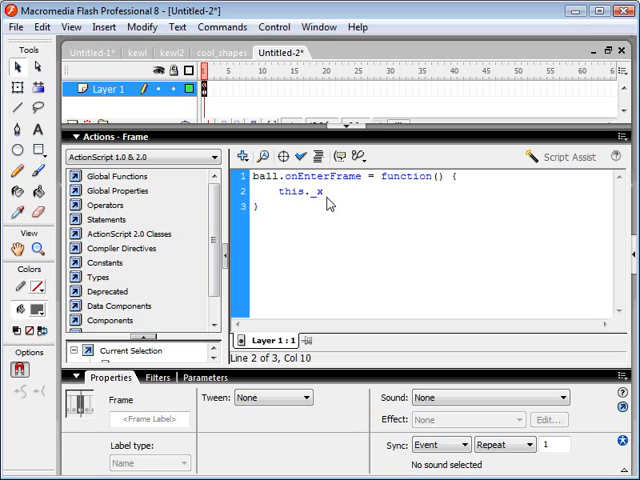
pyautogui.write('+=')
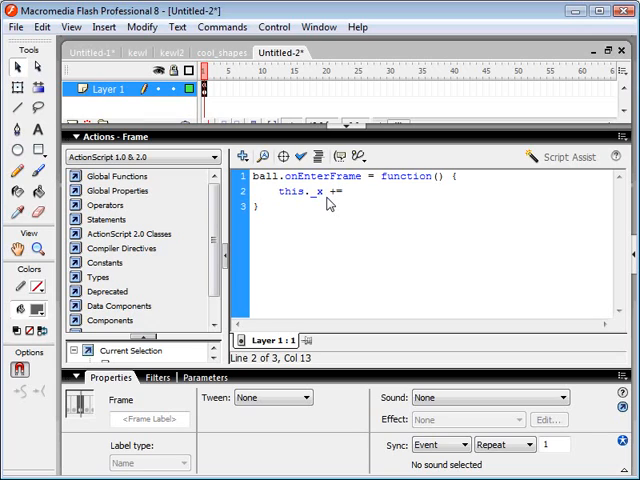
pyautogui.write('2')
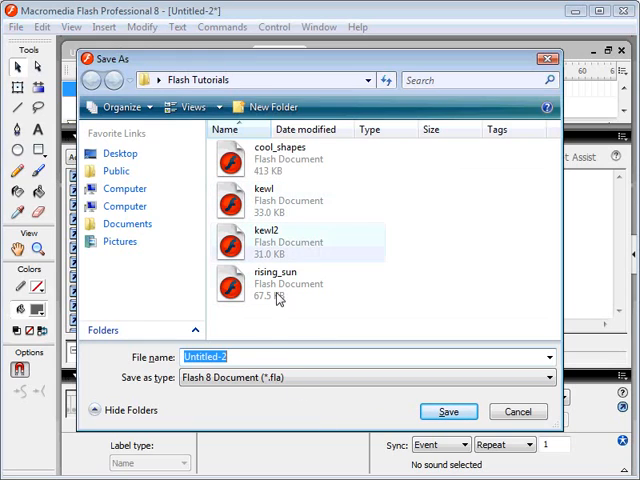
pyautogui.moveTo(280, 300)
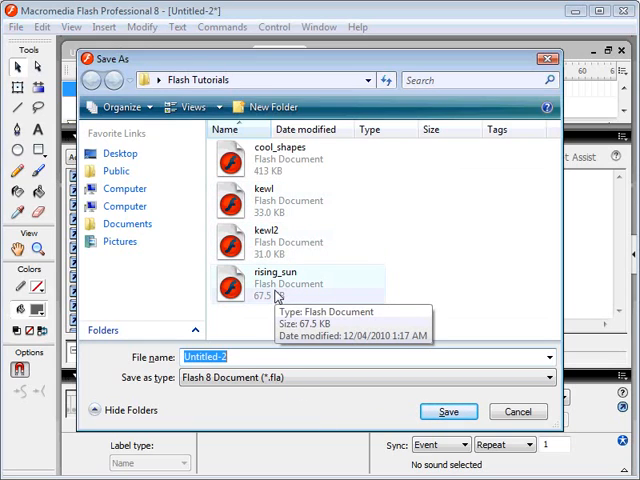
# - Save the movie as ball.fla in the Flash Tutorials folder
pyautogui.write('ball.fl')
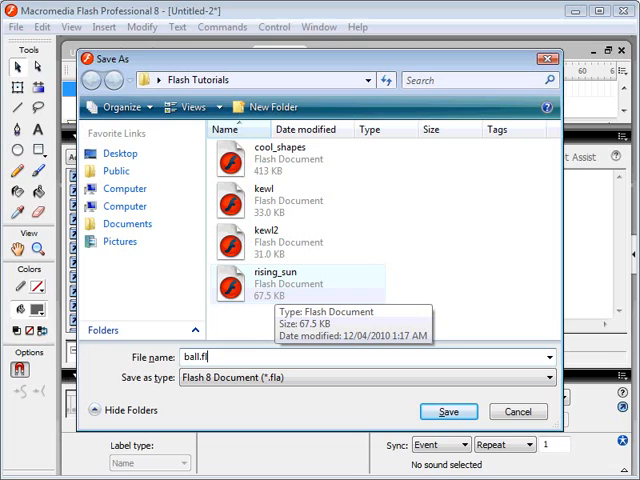
pyautogui.click(448, 411)
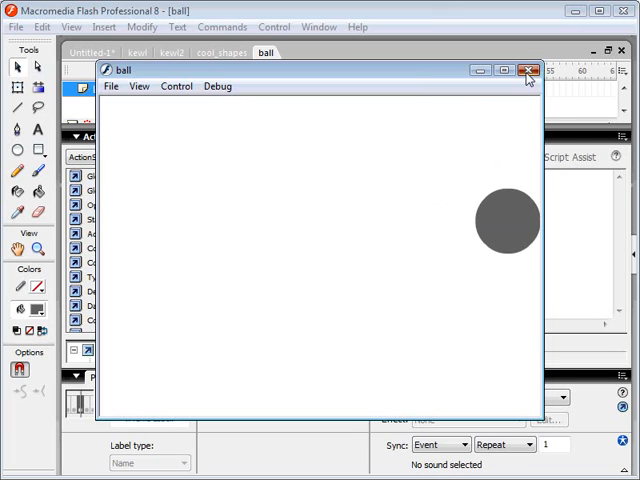
pyautogui.click(529, 70)
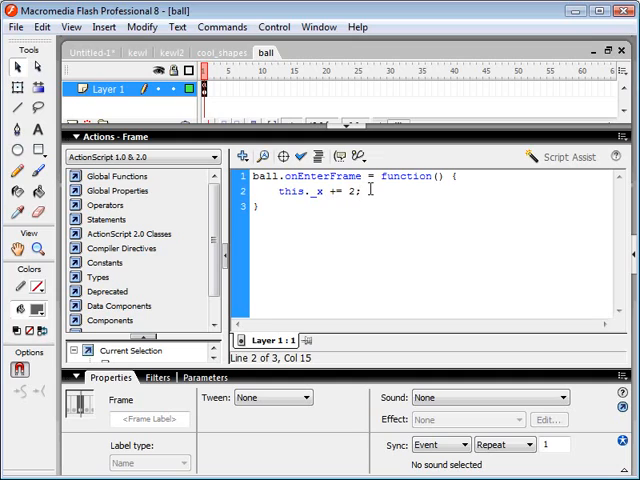
# - Add a this._alpha -= 3 line to the enterFrame handler
pyautogui.press('Return')
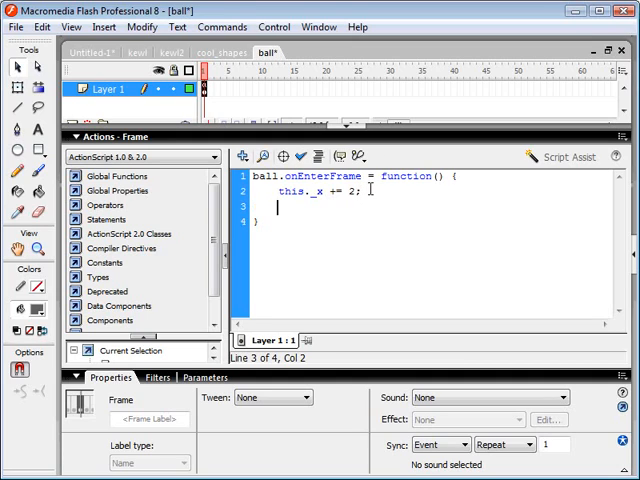
pyautogui.write('this.')
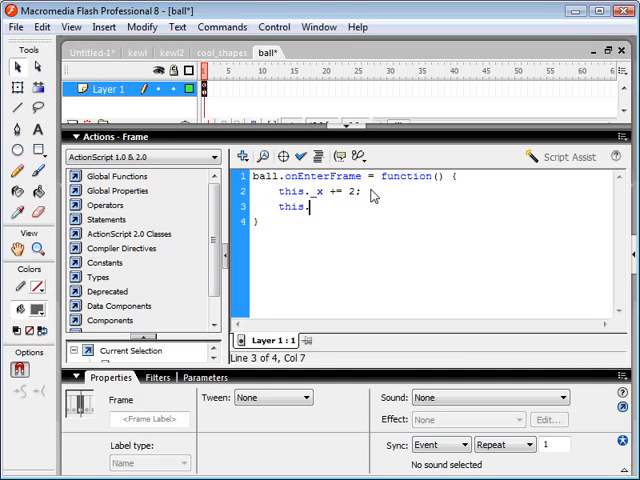
pyautogui.write('_alpha')
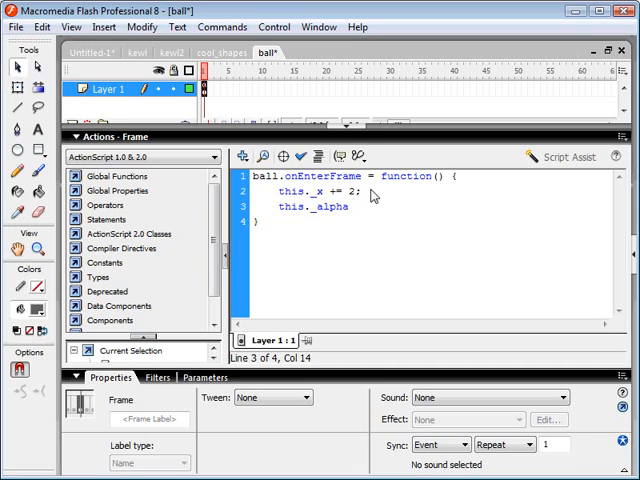
pyautogui.write('-')
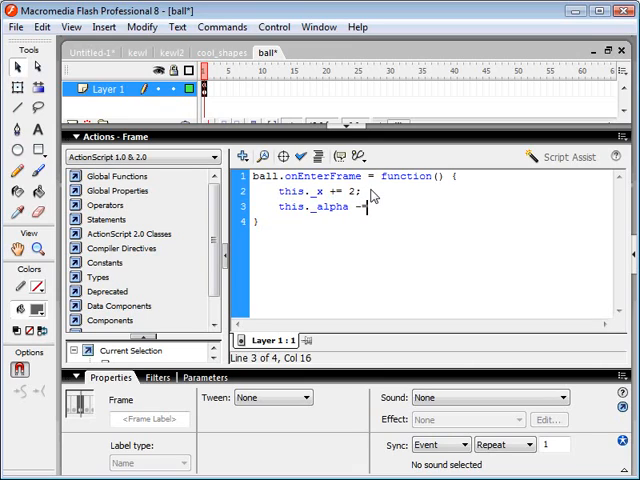
pyautogui.write('=')
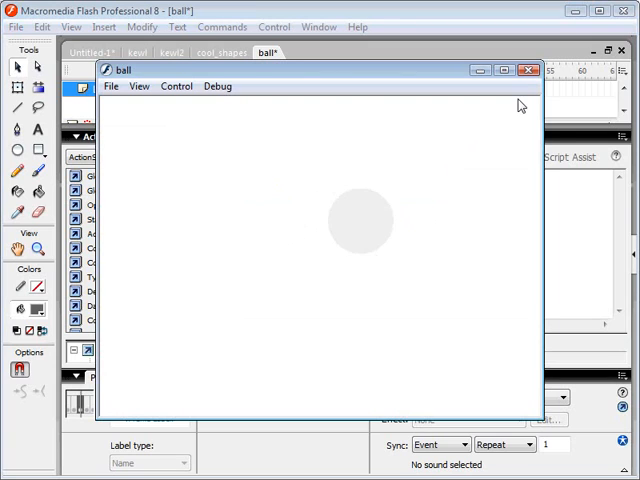
# - Add this._y += 2 to the handler, closing the test previews before and after
pyautogui.click(529, 69)
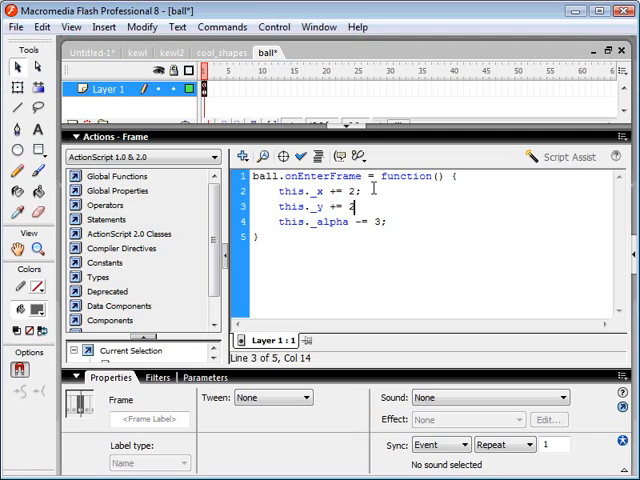
pyautogui.write('2')
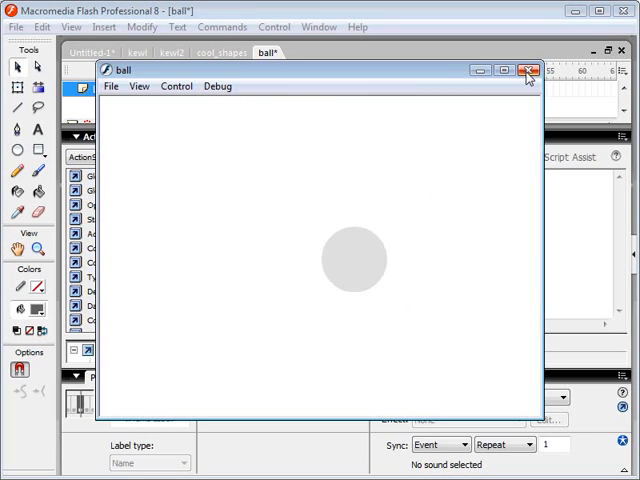
pyautogui.click(528, 71)
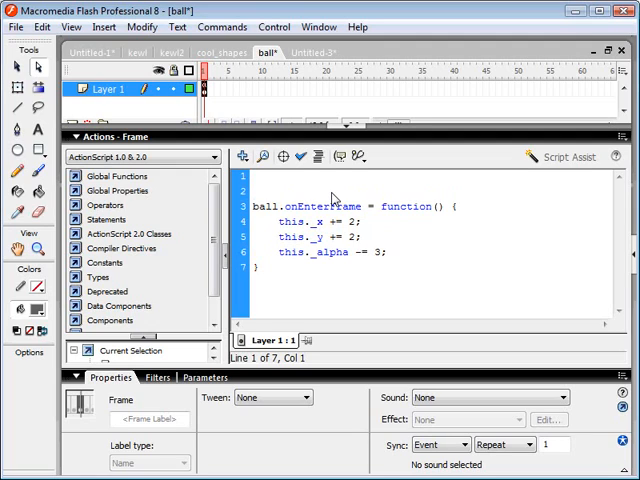
# - Type ball.yVelocity = 0, ball.xVelocity = 0 and gravity = 2 on the script's top lines
pyautogui.click(256, 175)
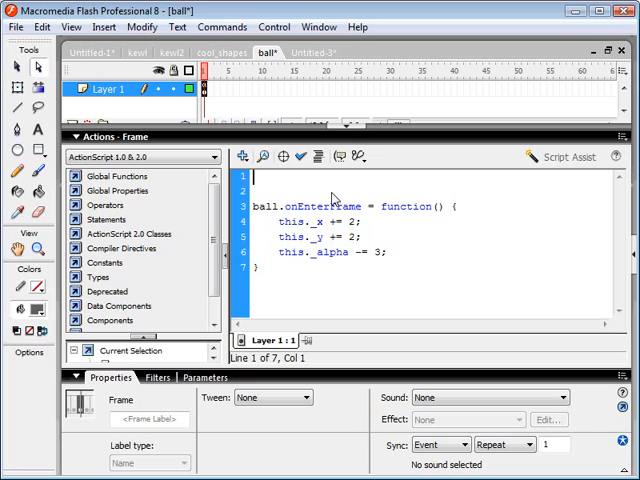
pyautogui.write('ball.')
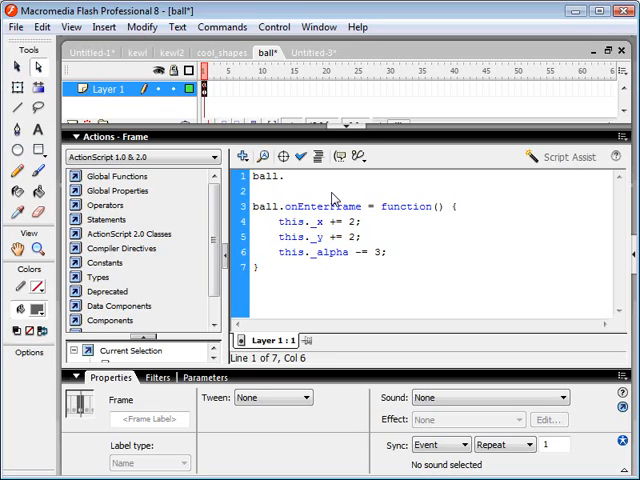
pyautogui.write('yVelc')
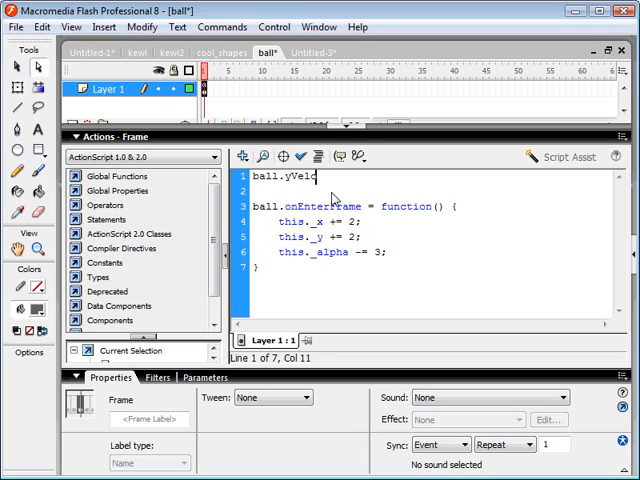
pyautogui.write('ocity;')
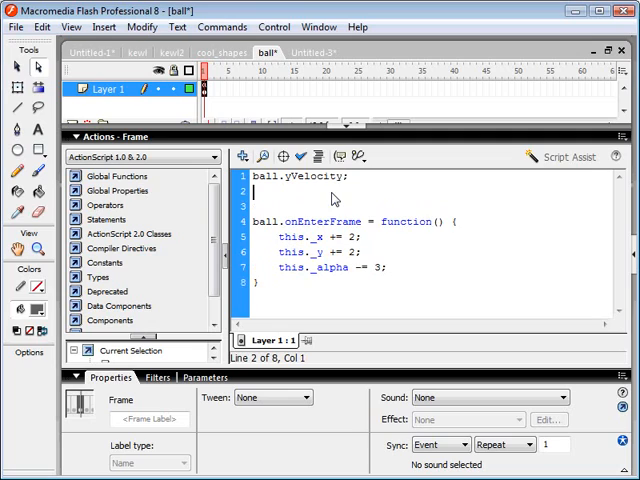
pyautogui.write('ball')
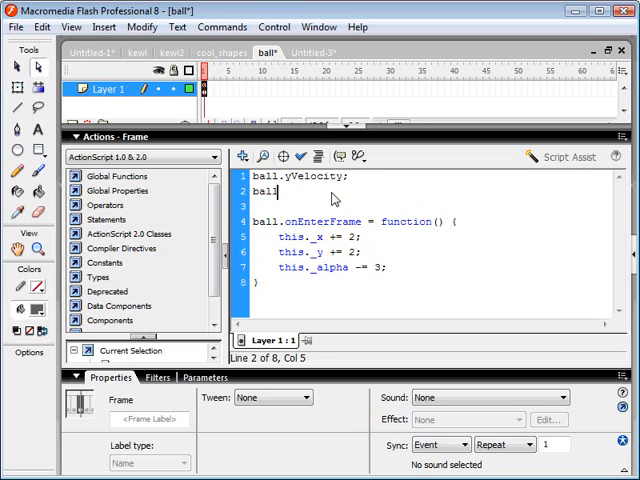
pyautogui.write('.xVelocity = 0;')
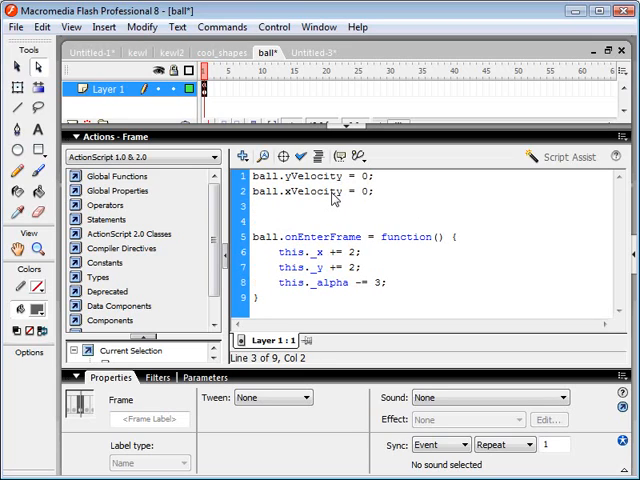
pyautogui.write('gravity')
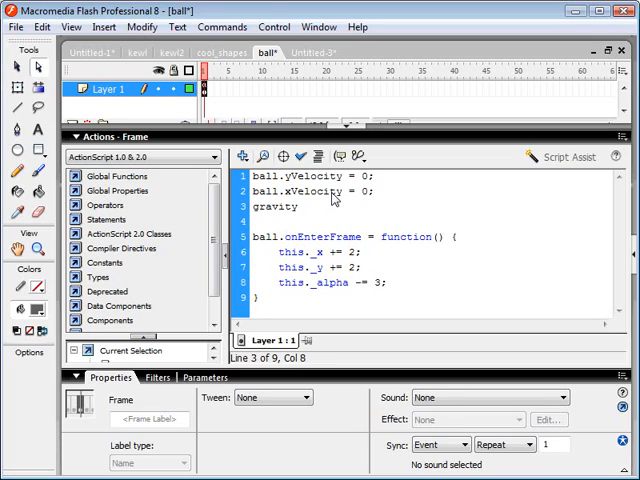
pyautogui.write('=')
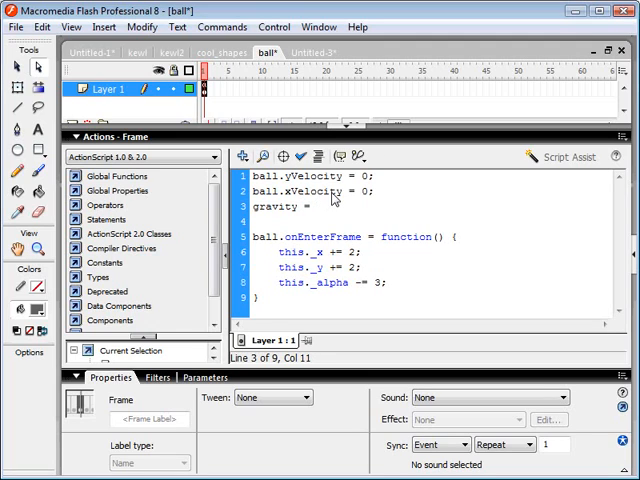
pyautogui.write('2;')
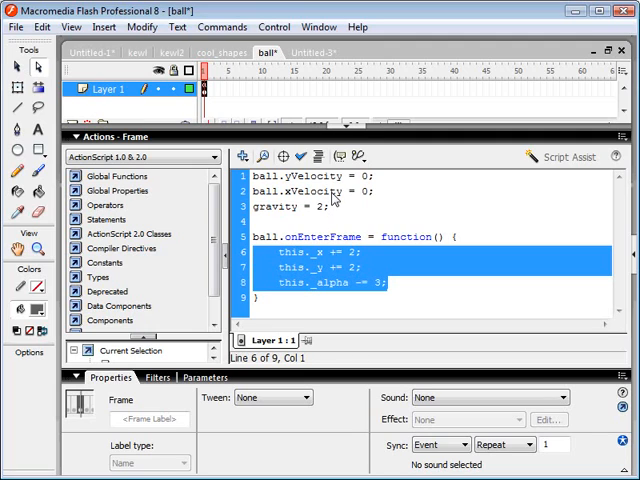
# - Replace the old movement lines with this._x += this.xVelocity and this._y += this.yVelocity
pyautogui.press('Delete')
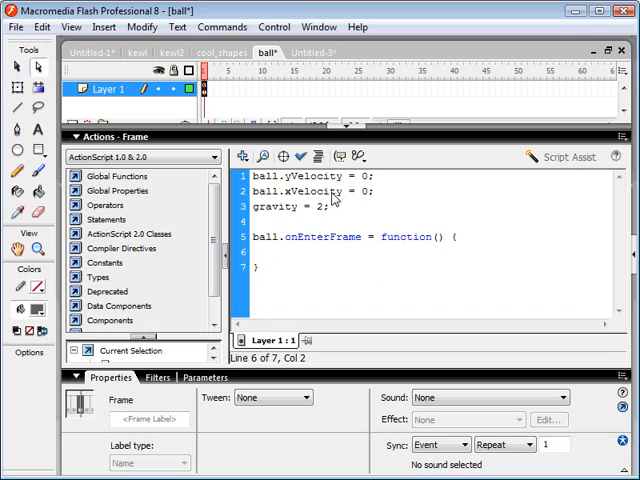
pyautogui.write('this.')
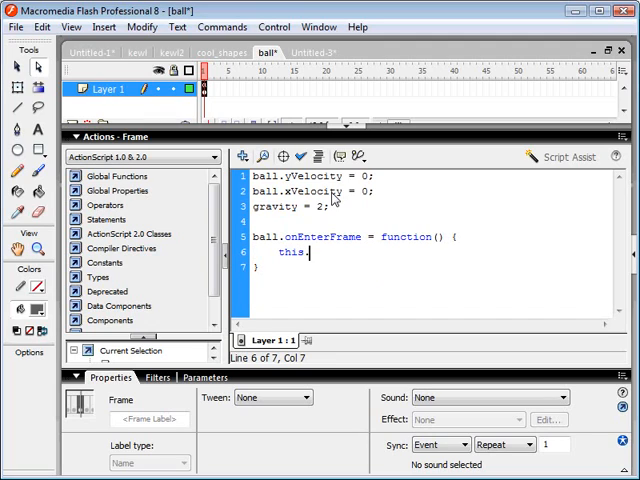
pyautogui.write('_x')
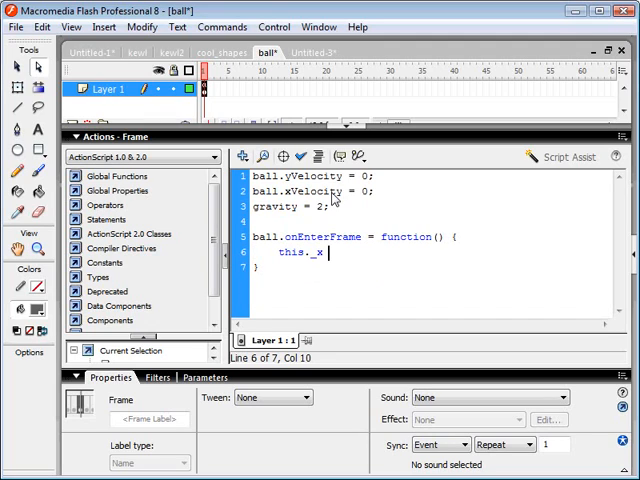
pyautogui.write('+=')
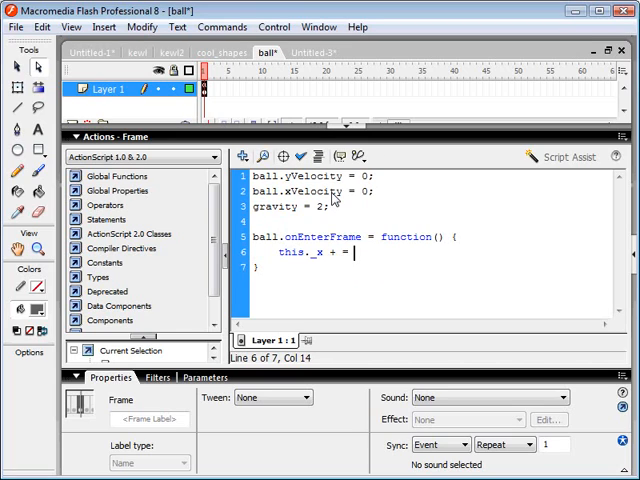
pyautogui.press('Backspace')
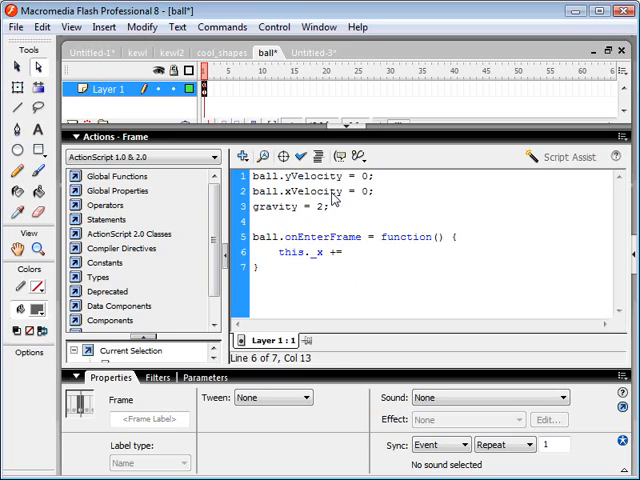
pyautogui.write('this.')
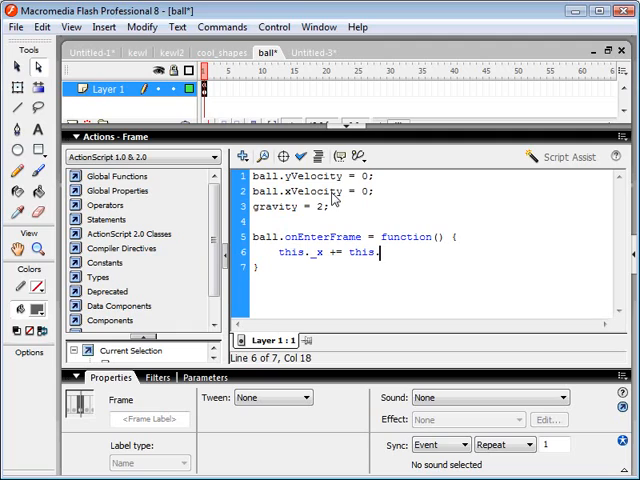
pyautogui.write('xV')
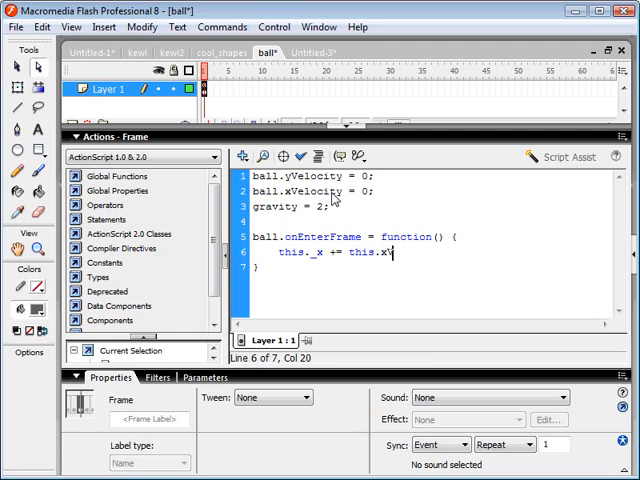
pyautogui.write('elocity;')
pyautogui.click(315, 191)
pyautogui.write('2')
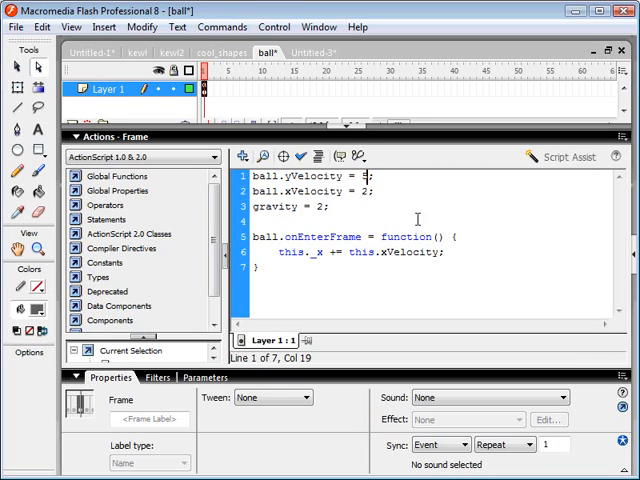
pyautogui.write('this')
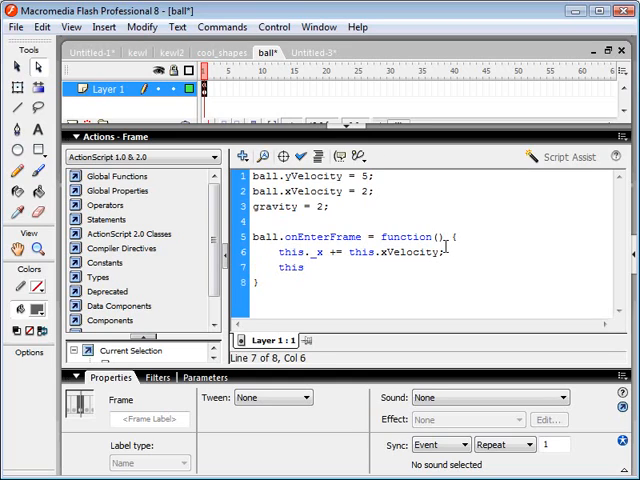
pyautogui.write('._y')
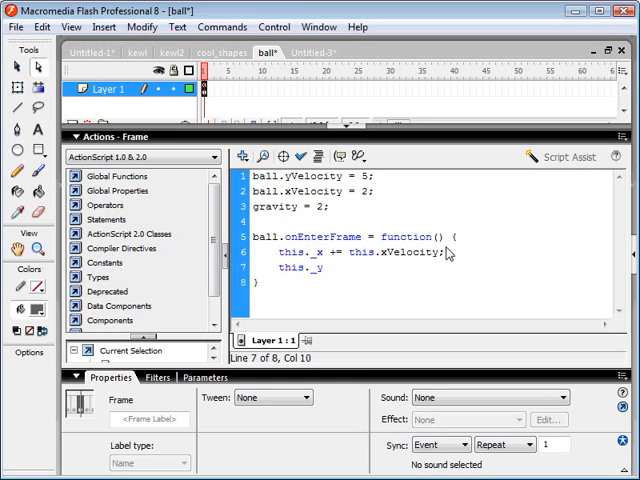
pyautogui.write('+= this.yVelocity;')
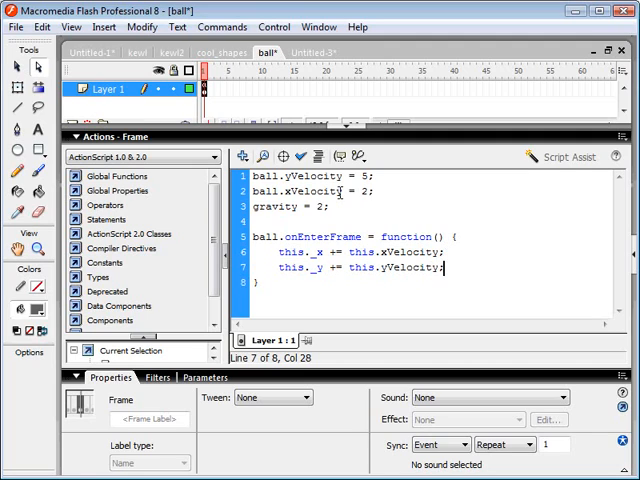
pyautogui.moveTo(350, 212)
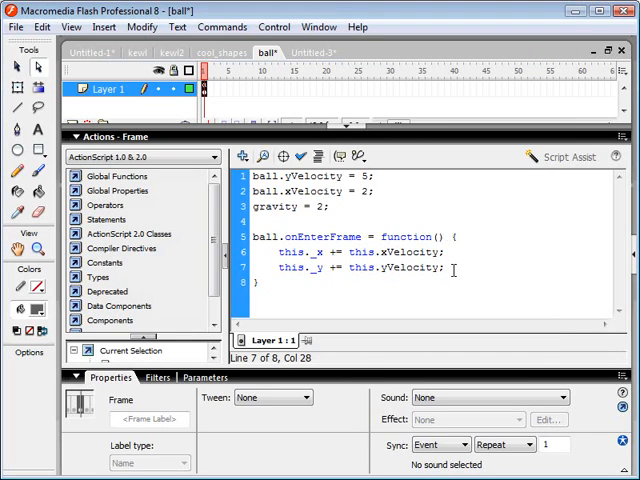
# - Add a this._y += gravity; line in onEnterFrame and select the gravity value to change to 6
pyautogui.press('Return')
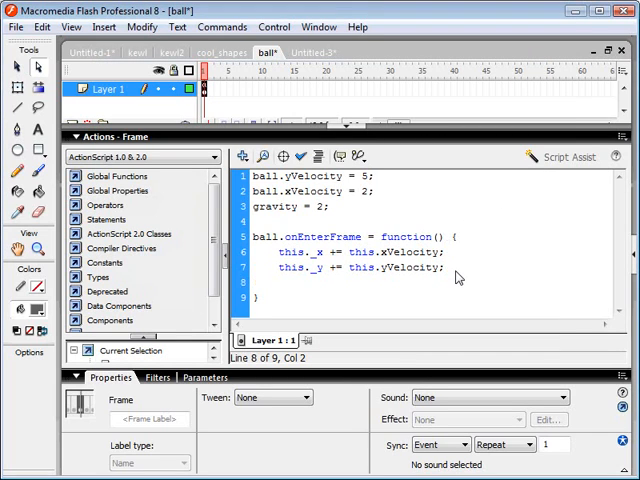
pyautogui.write('this')
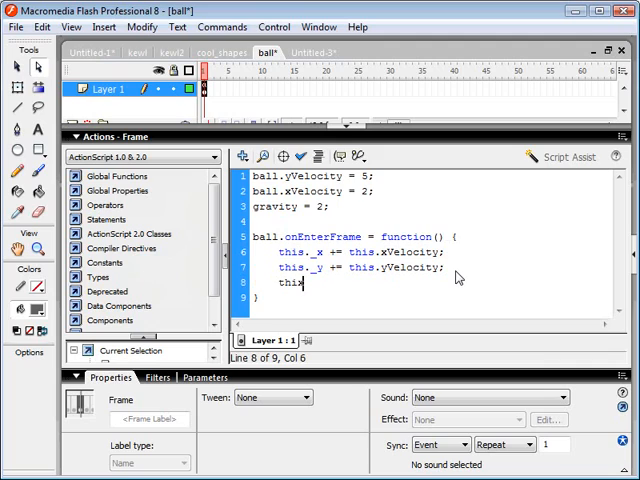
pyautogui.write('s.')
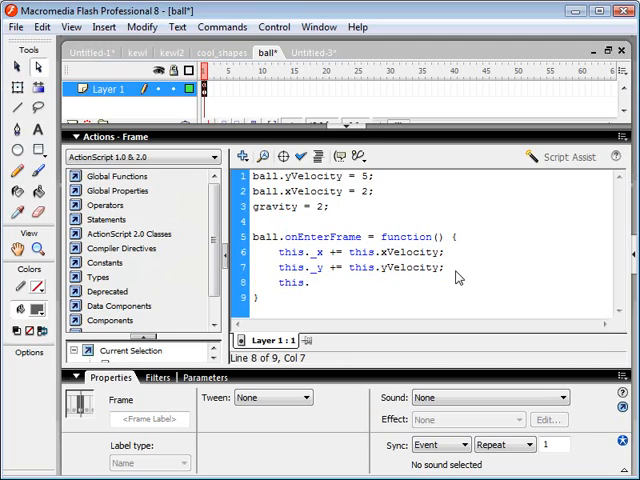
pyautogui.write('_y {')
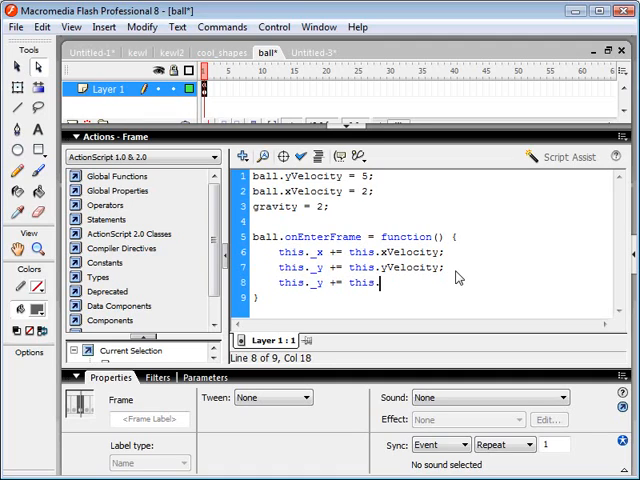
pyautogui.write('gra')
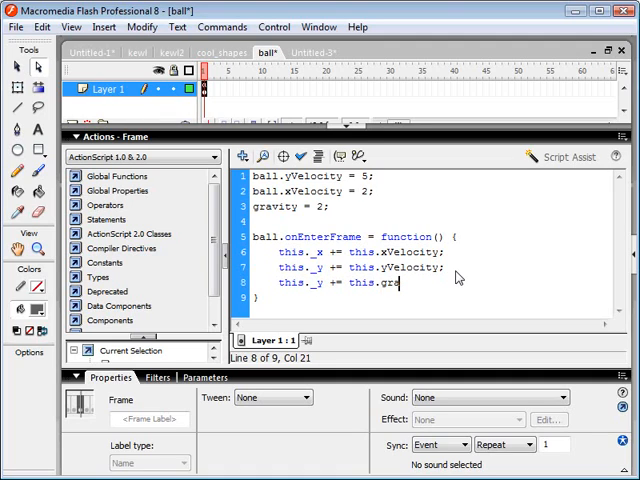
pyautogui.write('vity;')
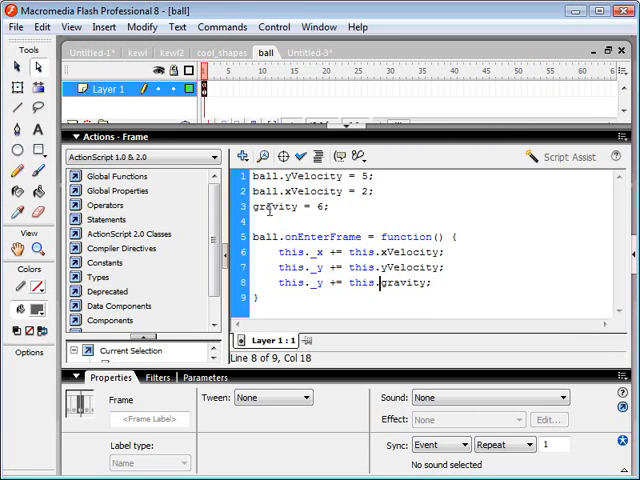
pyautogui.tripleClick(280, 209)
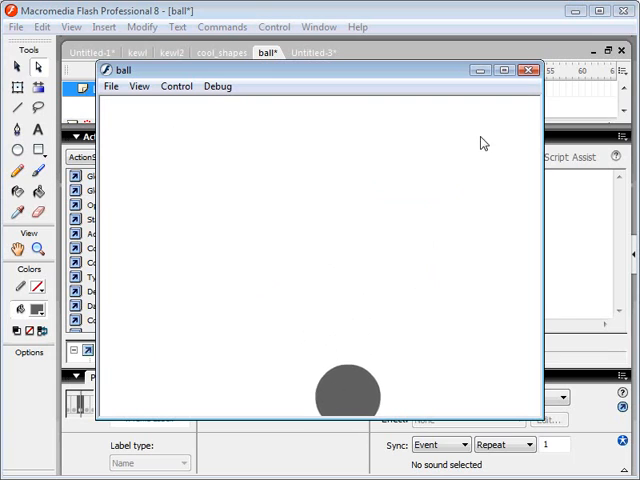
# - Close the test movie preview window
pyautogui.click(529, 69)
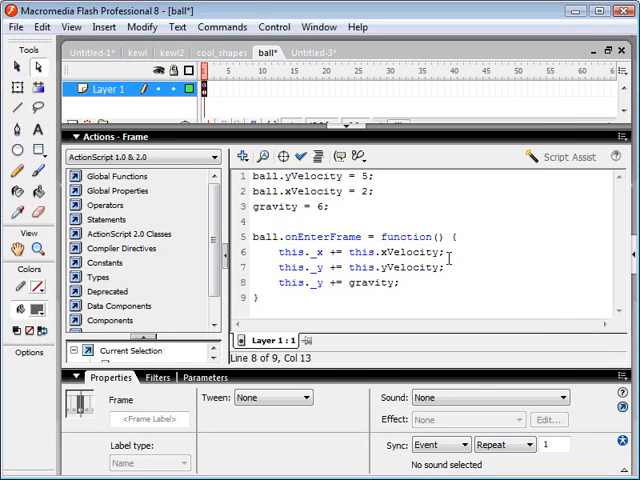
pyautogui.moveTo(424, 289)
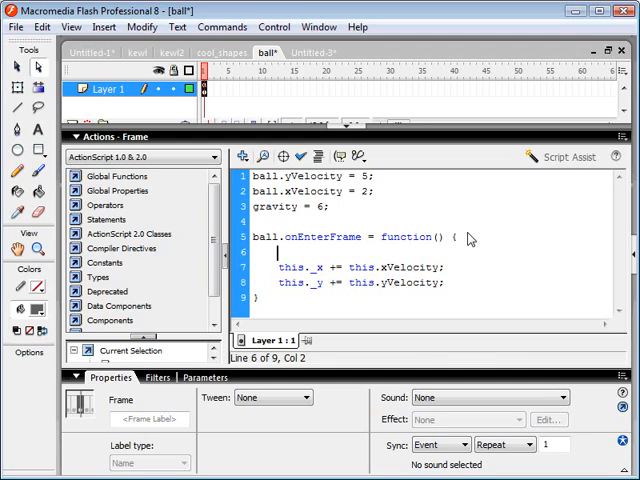
# - Begin onEnterFrame with this.yVelocity += gravity; so gravity accumulates into the y velocity
pyautogui.write('this.')
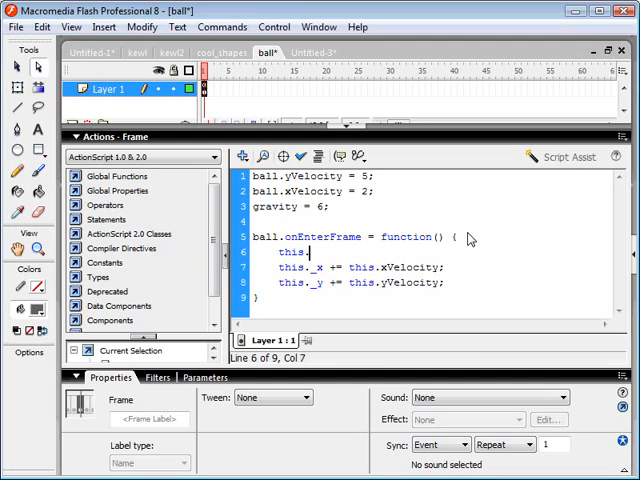
pyautogui.write('yV')
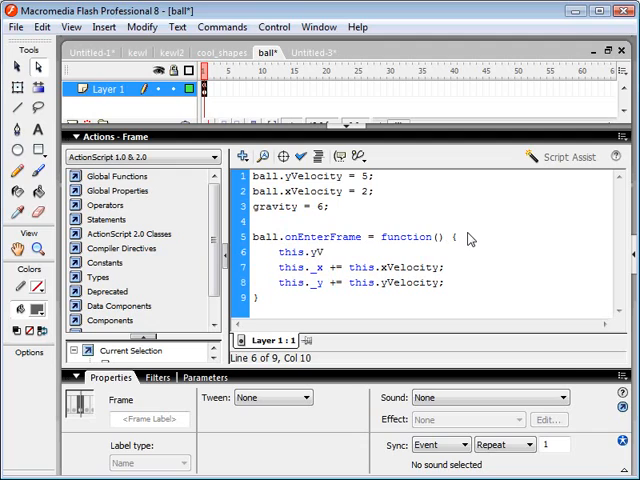
pyautogui.write('eld')
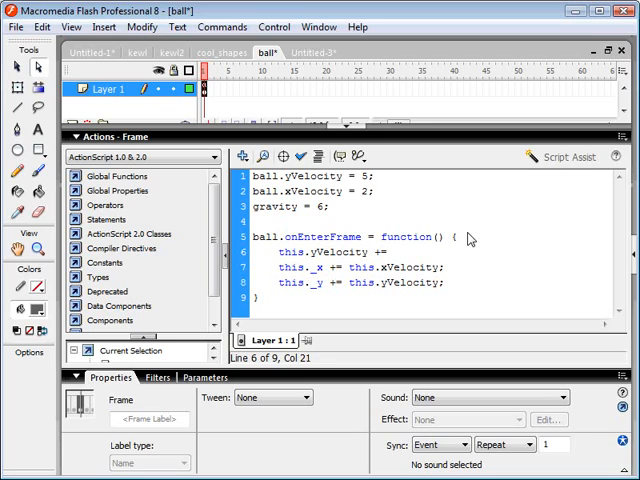
pyautogui.write('gravity;')
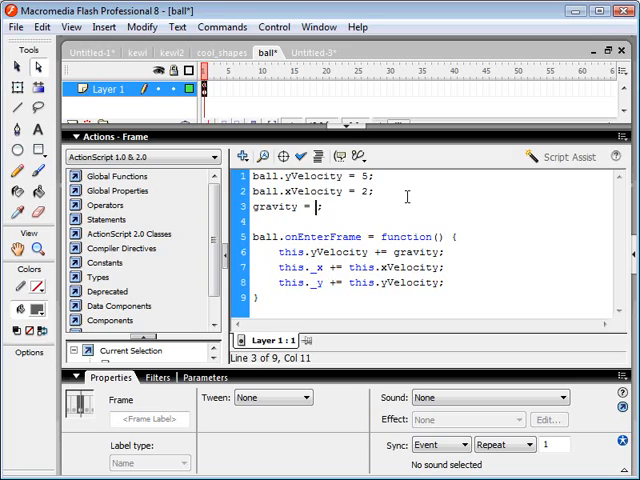
# - Set gravity to 1, watch the ball's accelerating fall, and close the preview
pyautogui.write('1')
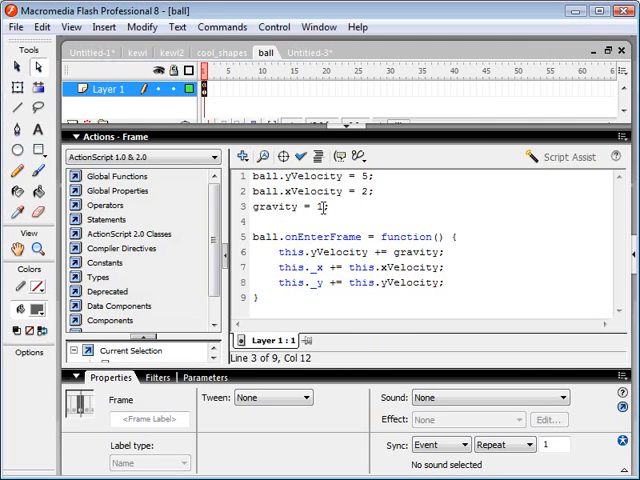
pyautogui.write('2;')
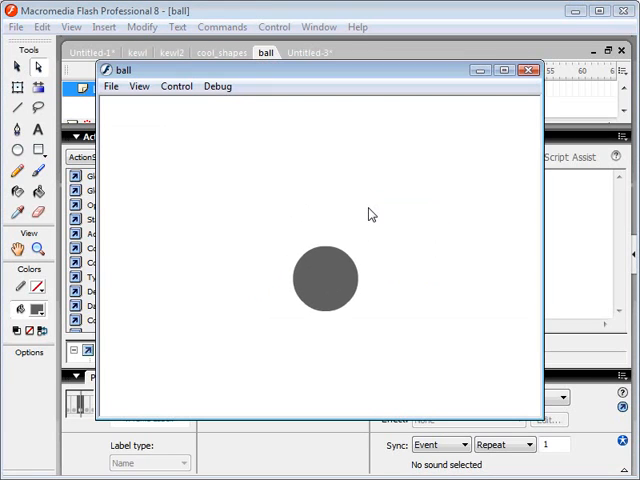
pyautogui.click(530, 70)
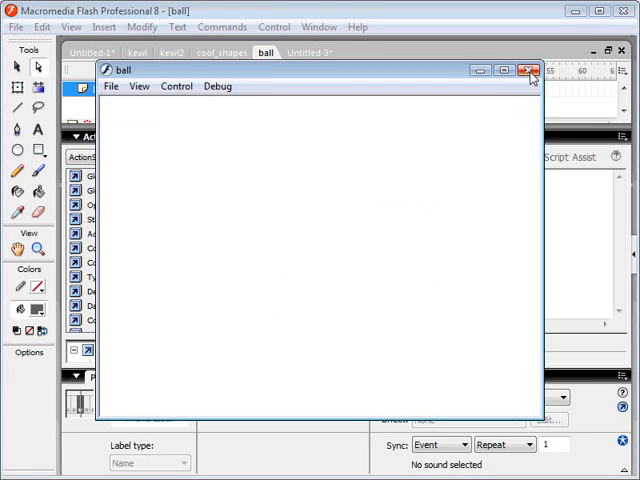